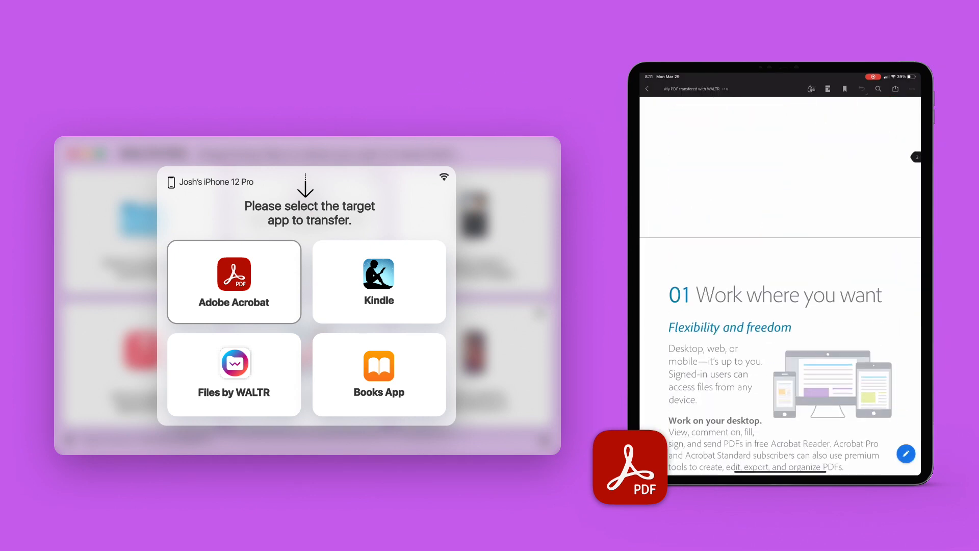
pyautogui.scroll(-3)
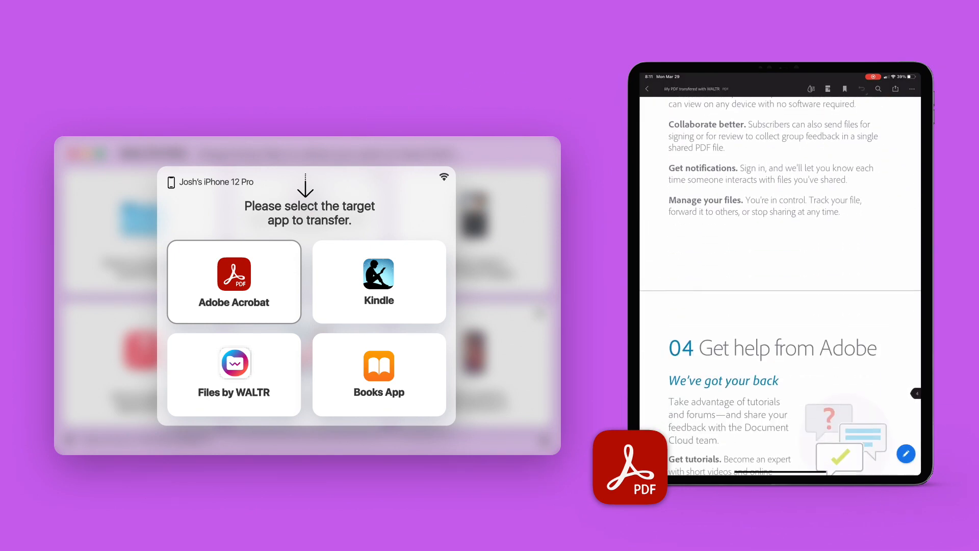